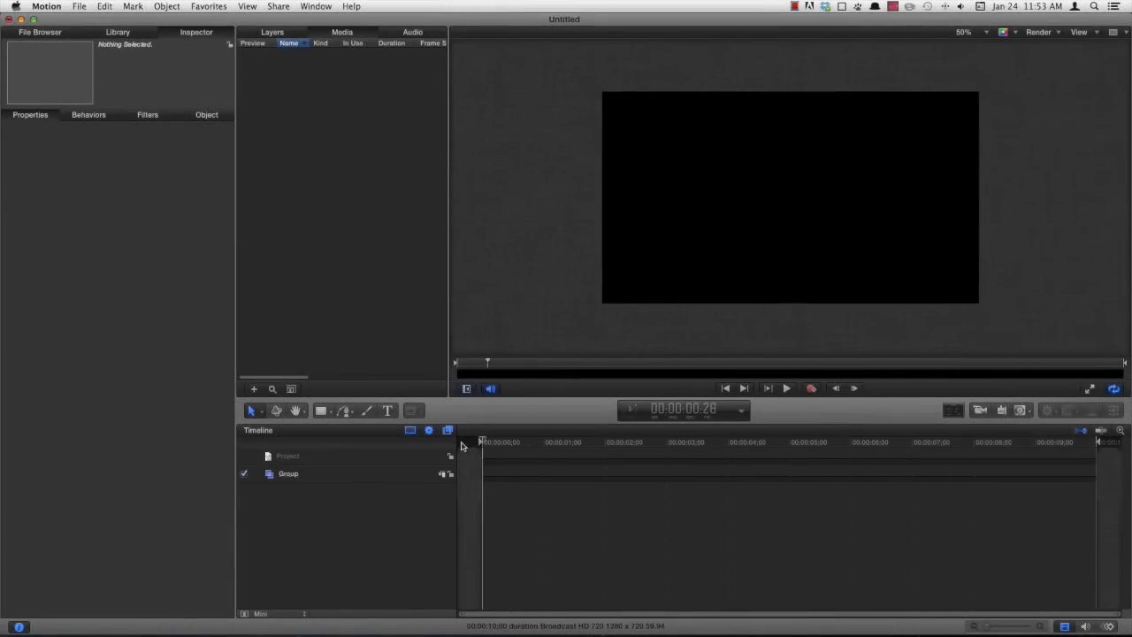
Bring the MVI_7738 empty-glass clip into the project's Group layer
{"action": "left_click", "coordinate": [725, 389]}
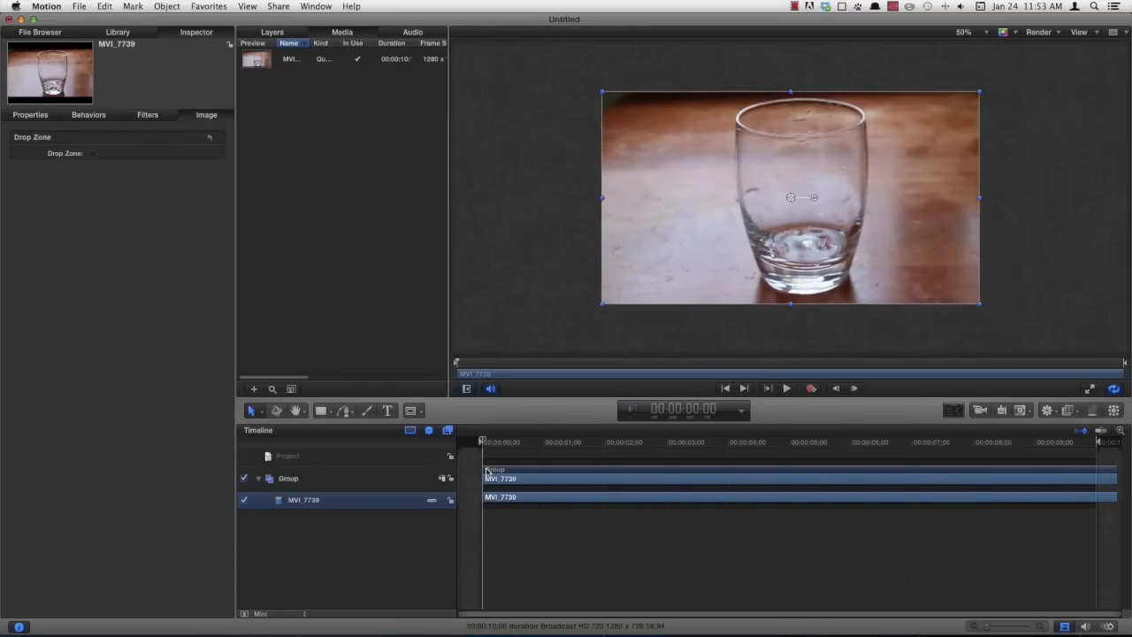
Jump the playhead to the clip's last frame with the full glass and select the MVI_7738 layer
{"action": "left_click", "coordinate": [654, 442]}
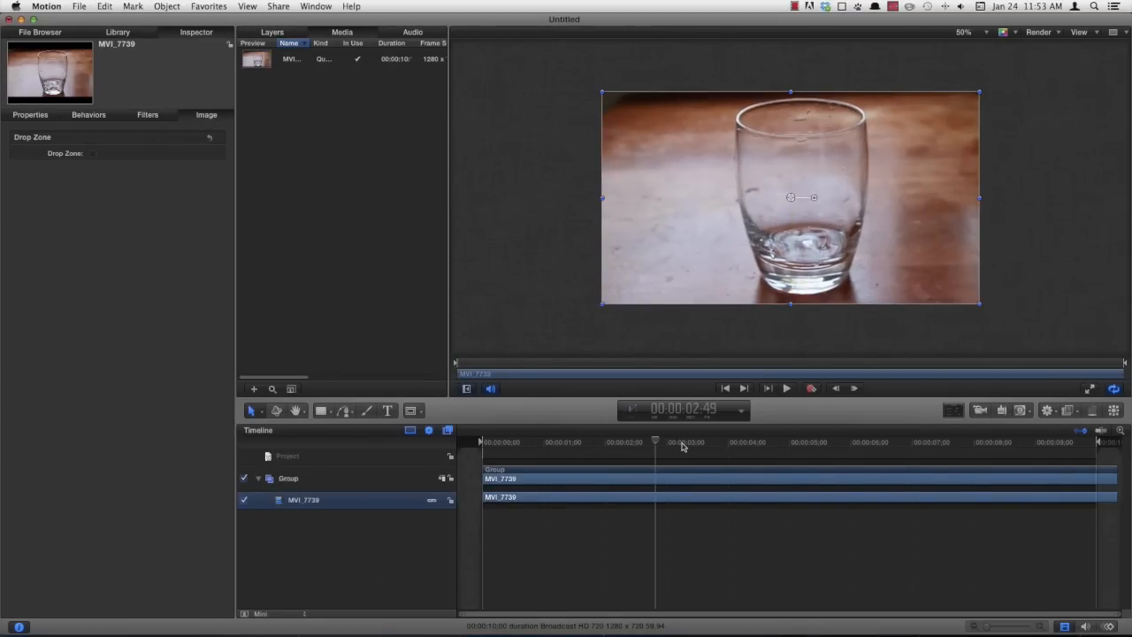
{"action": "left_click", "coordinate": [785, 389]}
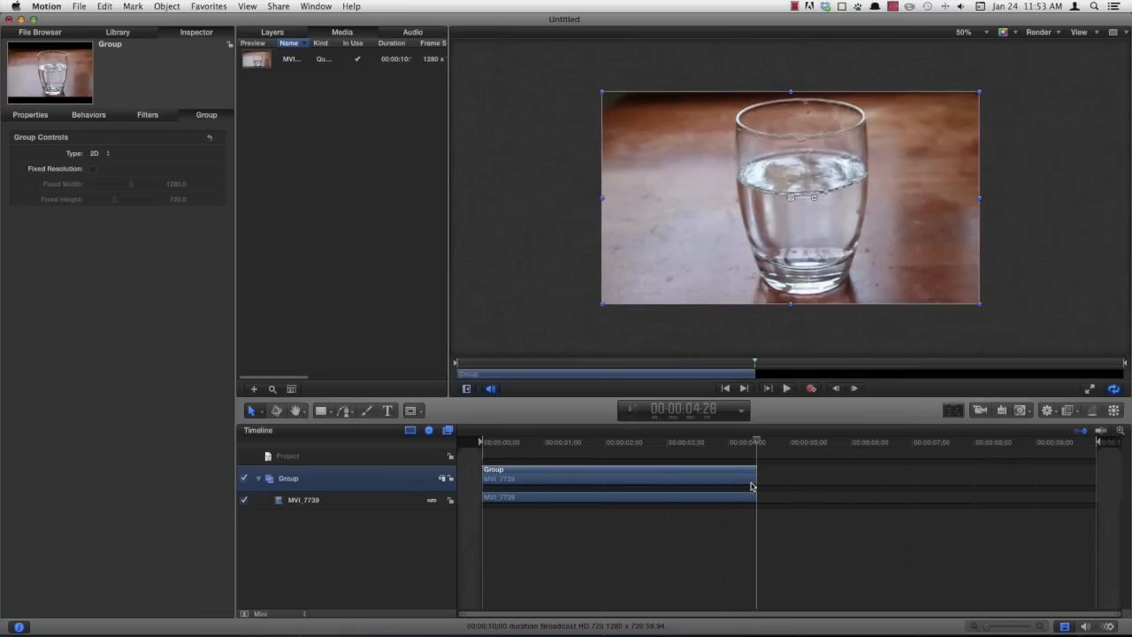
{"action": "mouse_move", "coordinate": [668, 456]}
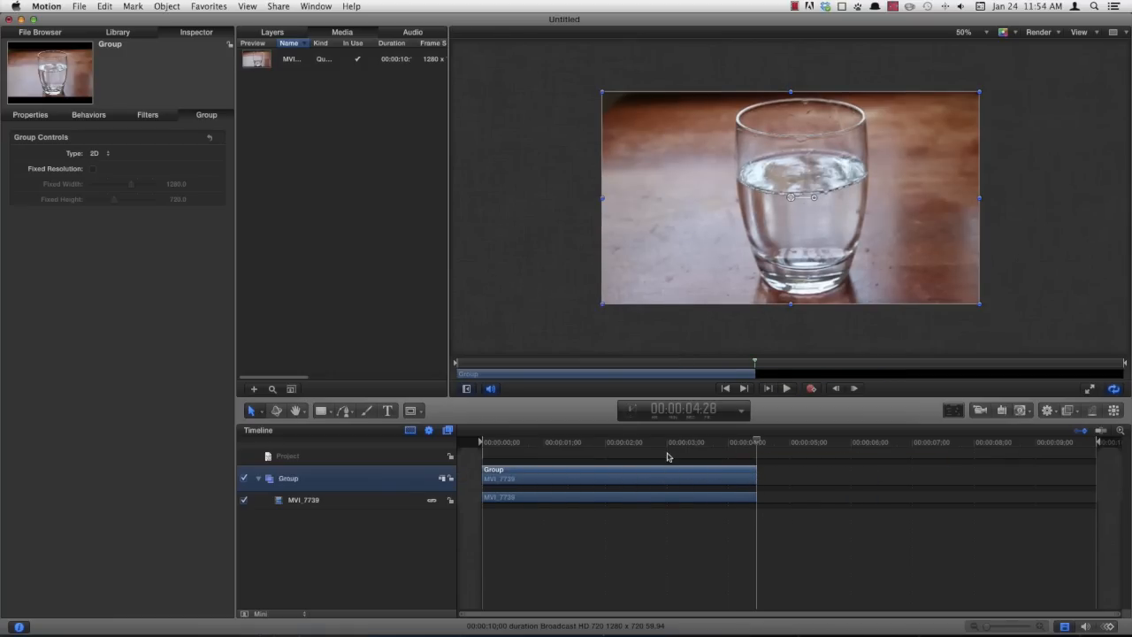
{"action": "left_click", "coordinate": [304, 499]}
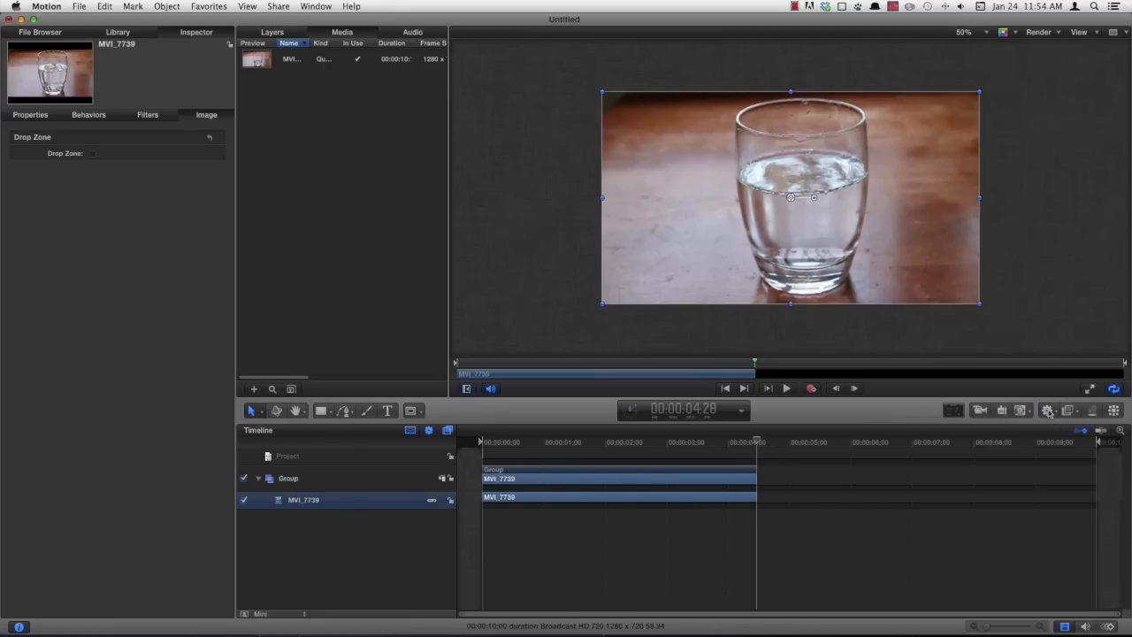
{"action": "mouse_move", "coordinate": [1054, 414]}
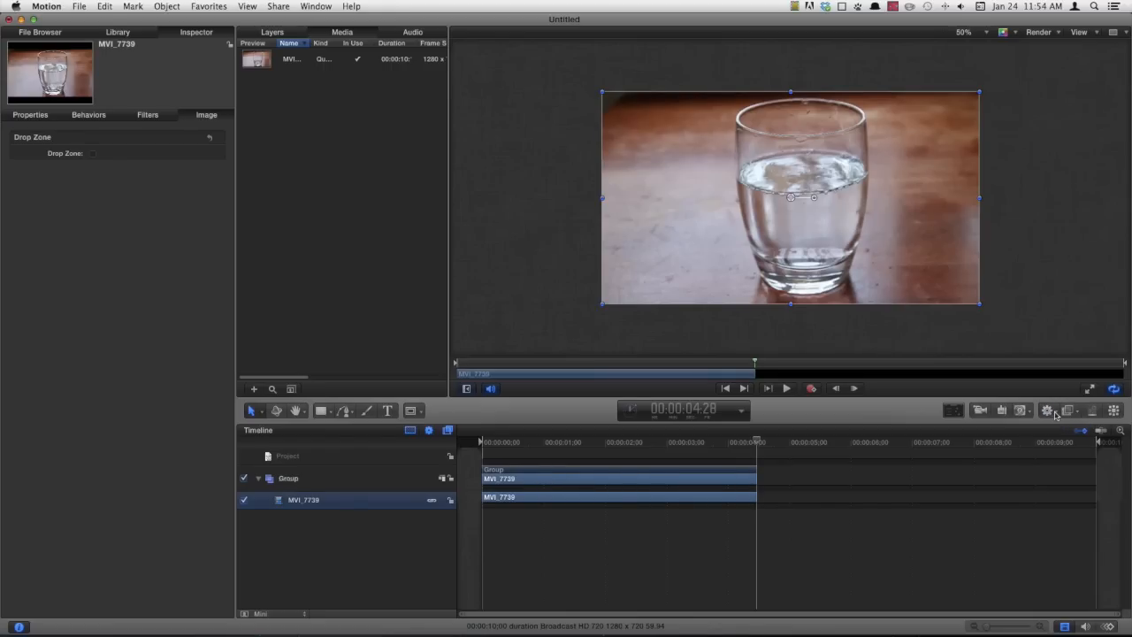
Add a Set Speed retiming behavior to the glass clip from the Add Behavior menu
{"action": "left_click", "coordinate": [1047, 410]}
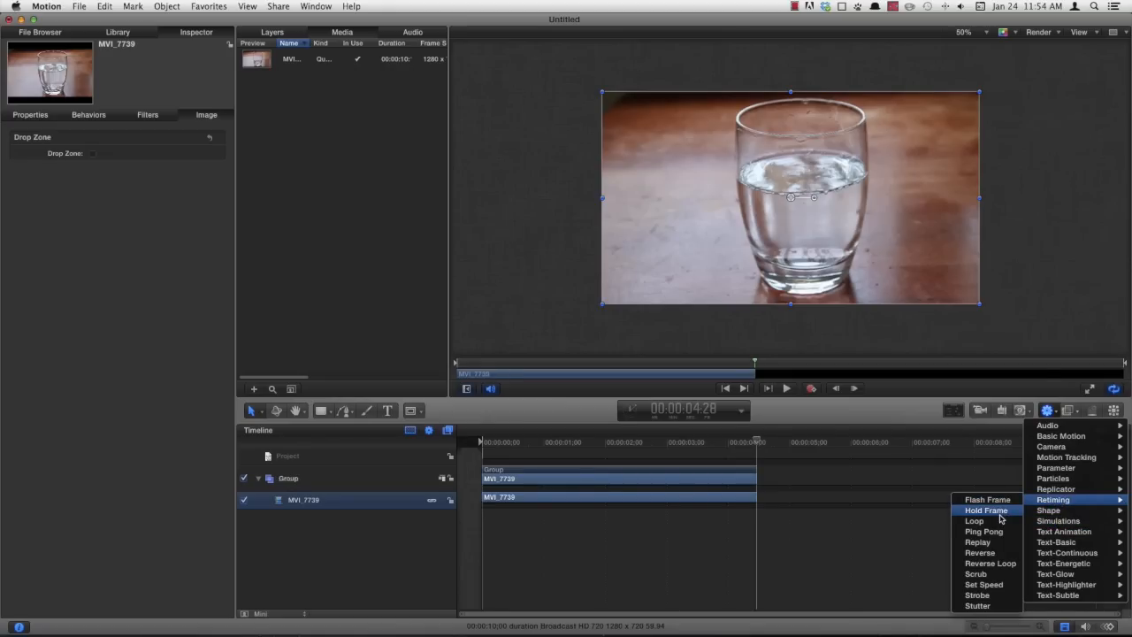
{"action": "mouse_move", "coordinate": [983, 583]}
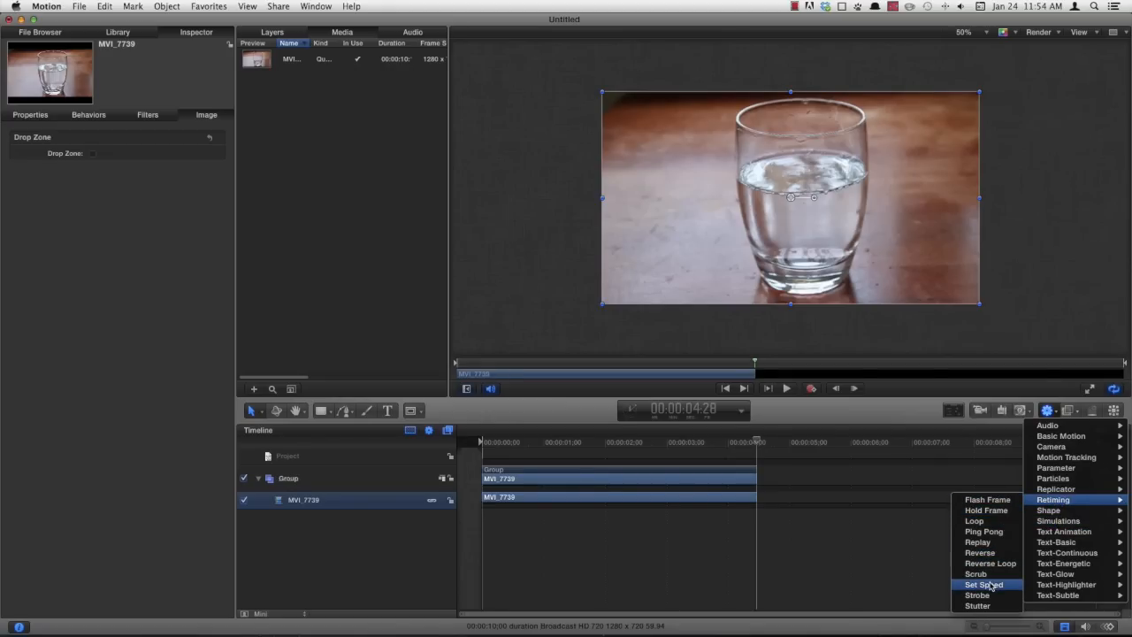
{"action": "left_click", "coordinate": [984, 584]}
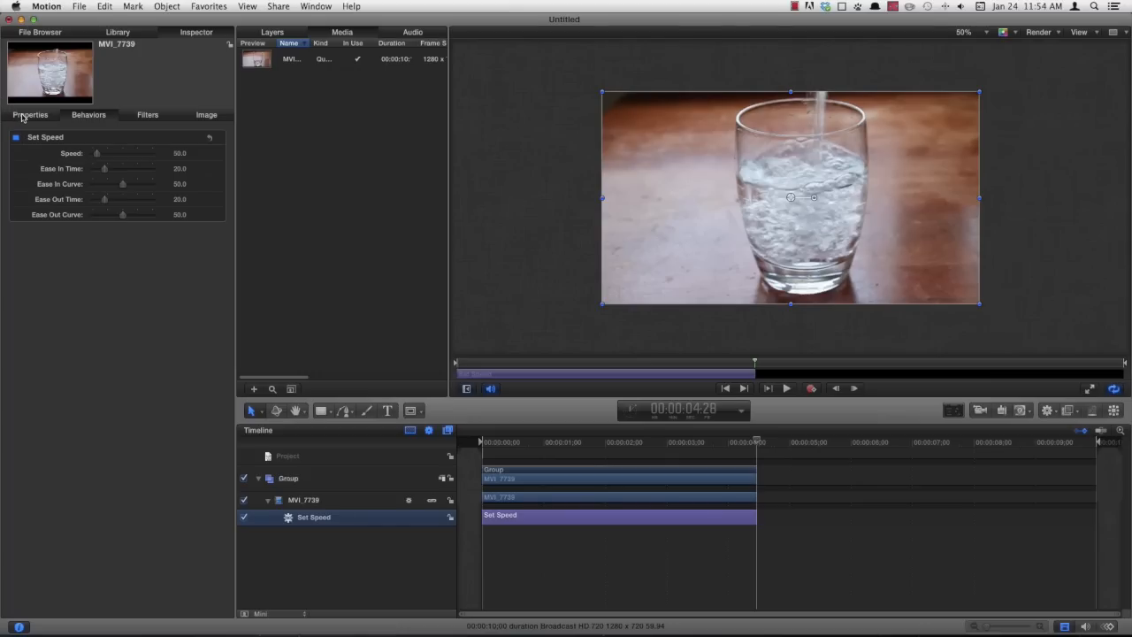
In the clip's Timing properties keep Speed at 50% and set Frame Blending to Optical Flow
{"action": "left_click", "coordinate": [30, 113]}
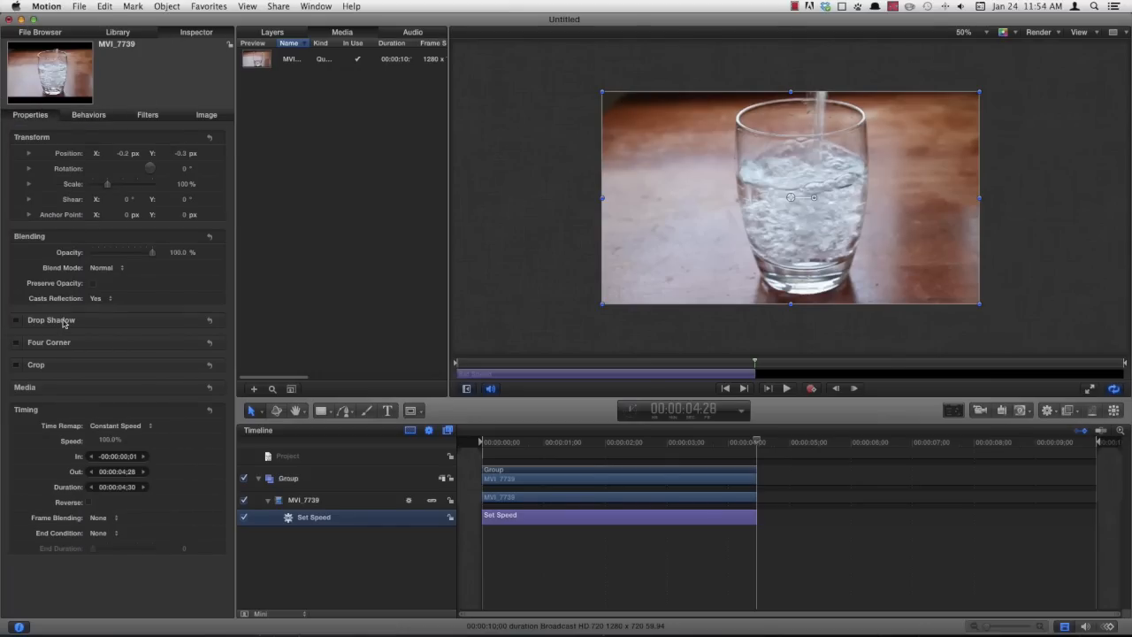
{"action": "mouse_move", "coordinate": [39, 423]}
{"action": "type", "text": "50"}
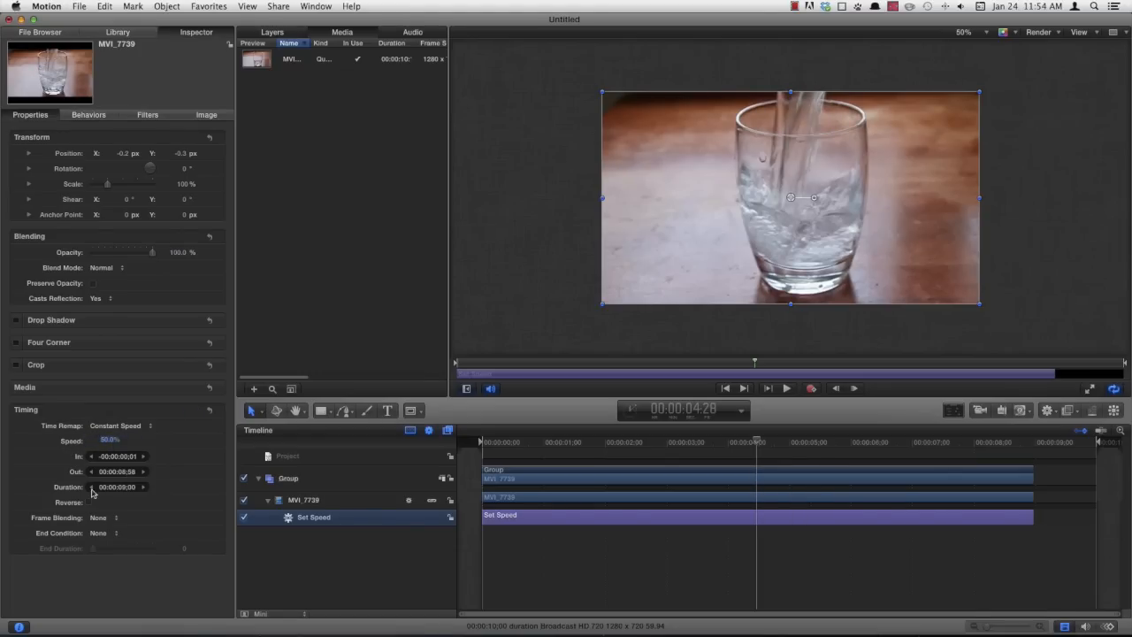
{"action": "left_click", "coordinate": [115, 517]}
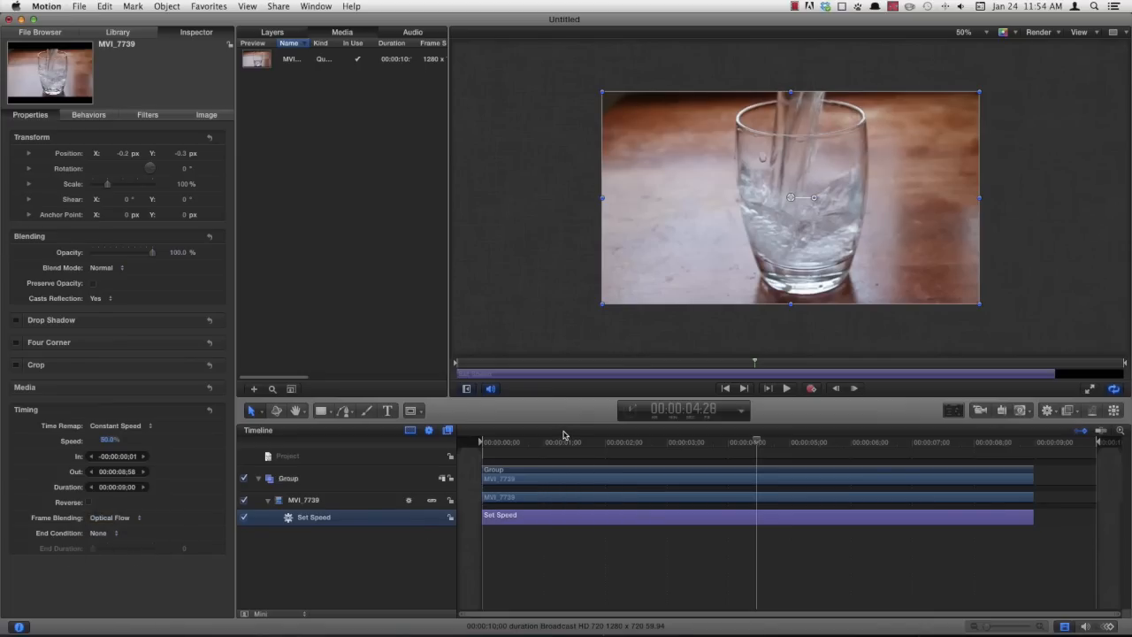
{"action": "mouse_move", "coordinate": [557, 445]}
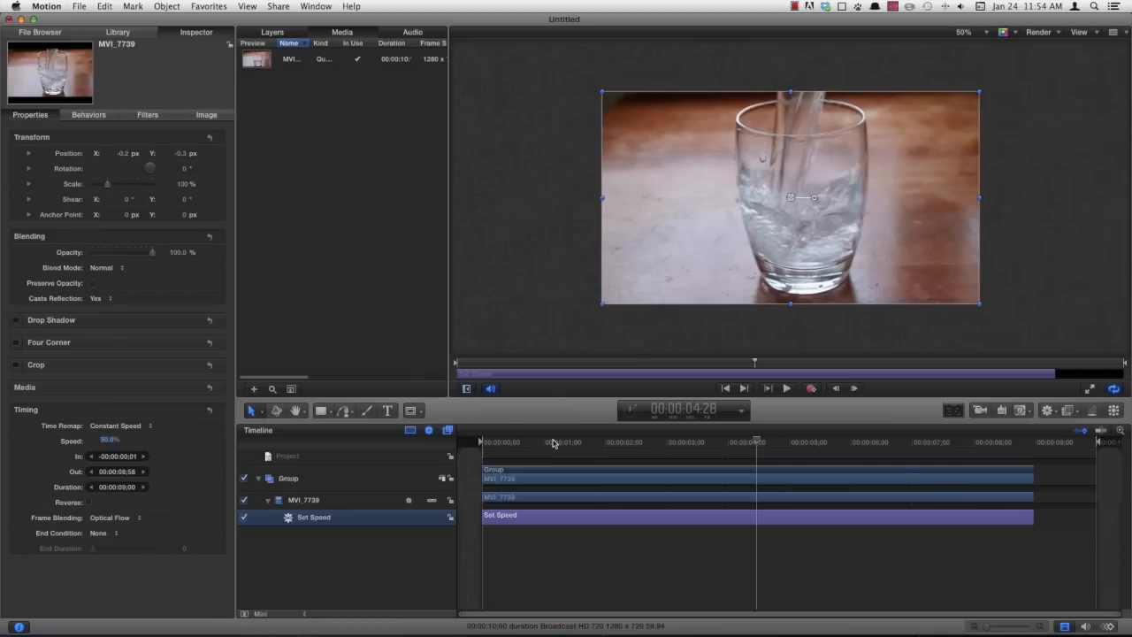
{"action": "mouse_move", "coordinate": [531, 445]}
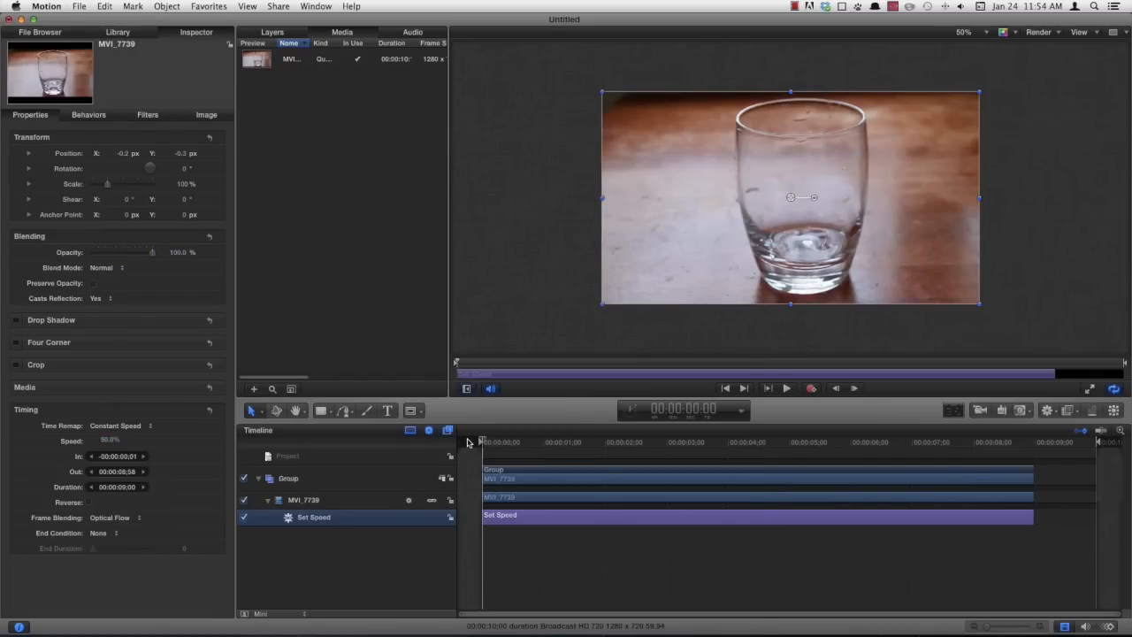
Play the slowed glass clip to see the water pour at half speed
{"action": "left_click", "coordinate": [785, 387]}
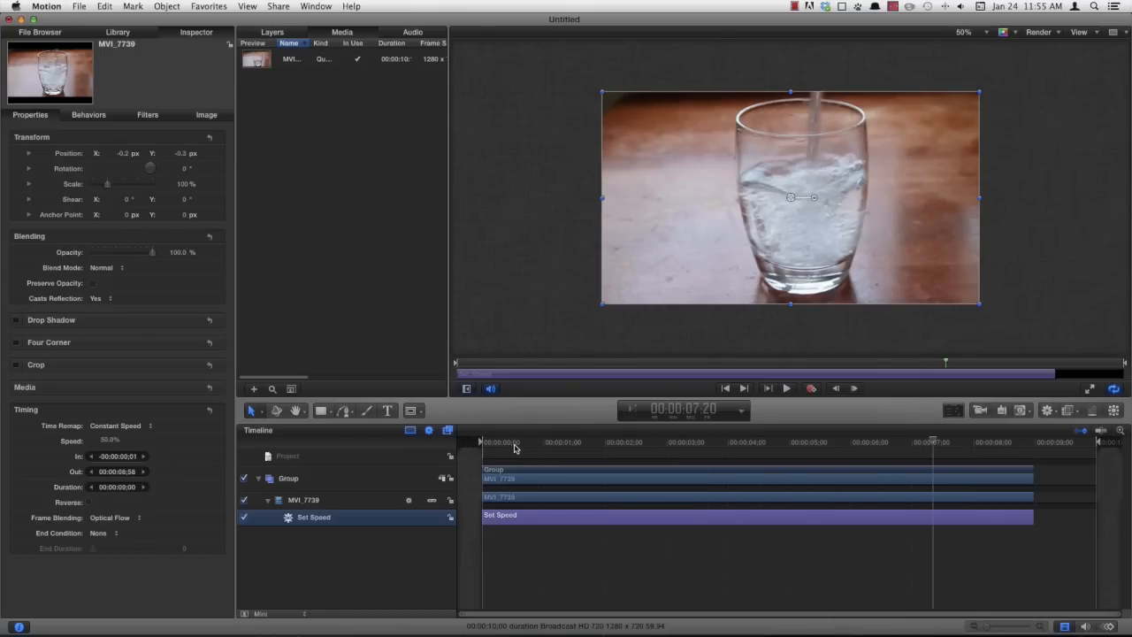
{"action": "mouse_move", "coordinate": [541, 441]}
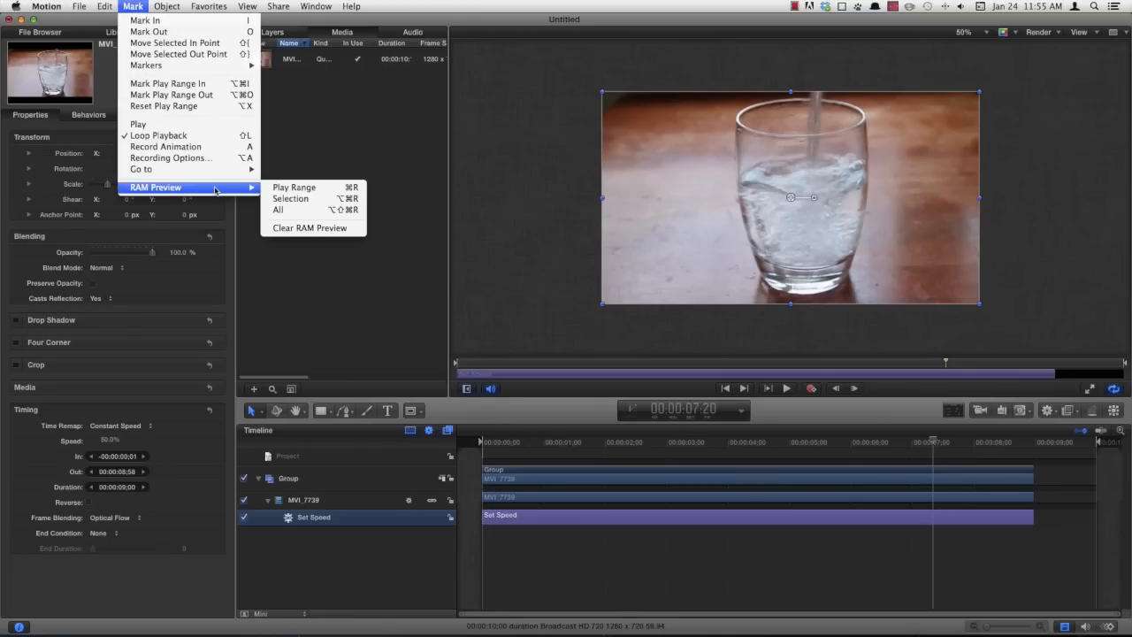
Build a RAM Preview of the play range for the slowed clip and let it finish rendering
{"action": "left_click", "coordinate": [278, 209]}
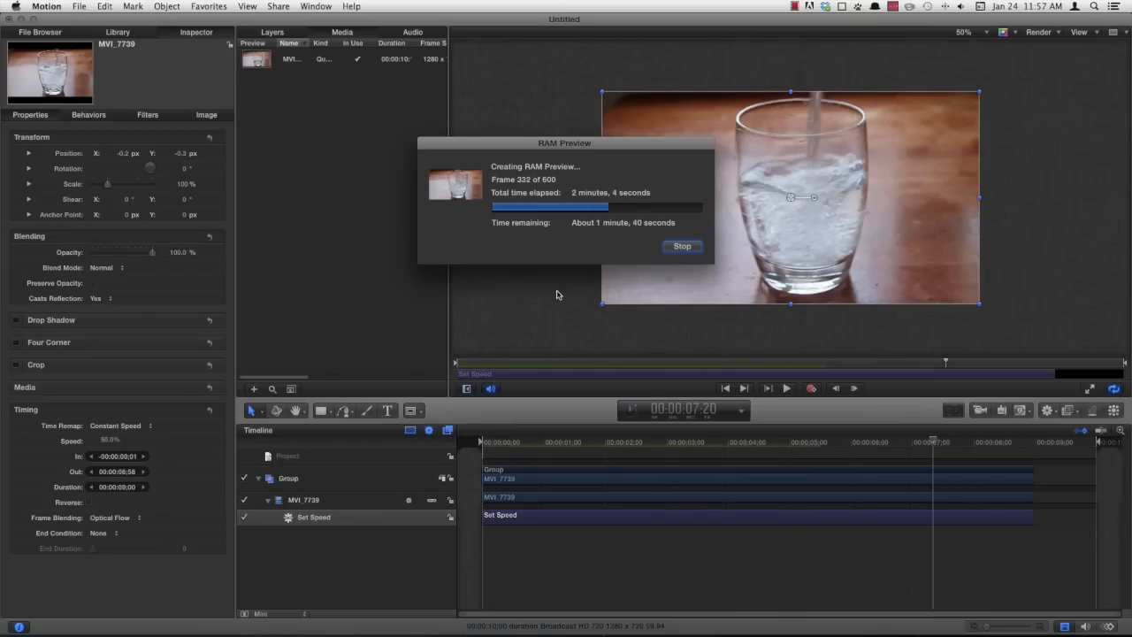
{"action": "left_click", "coordinate": [683, 245]}
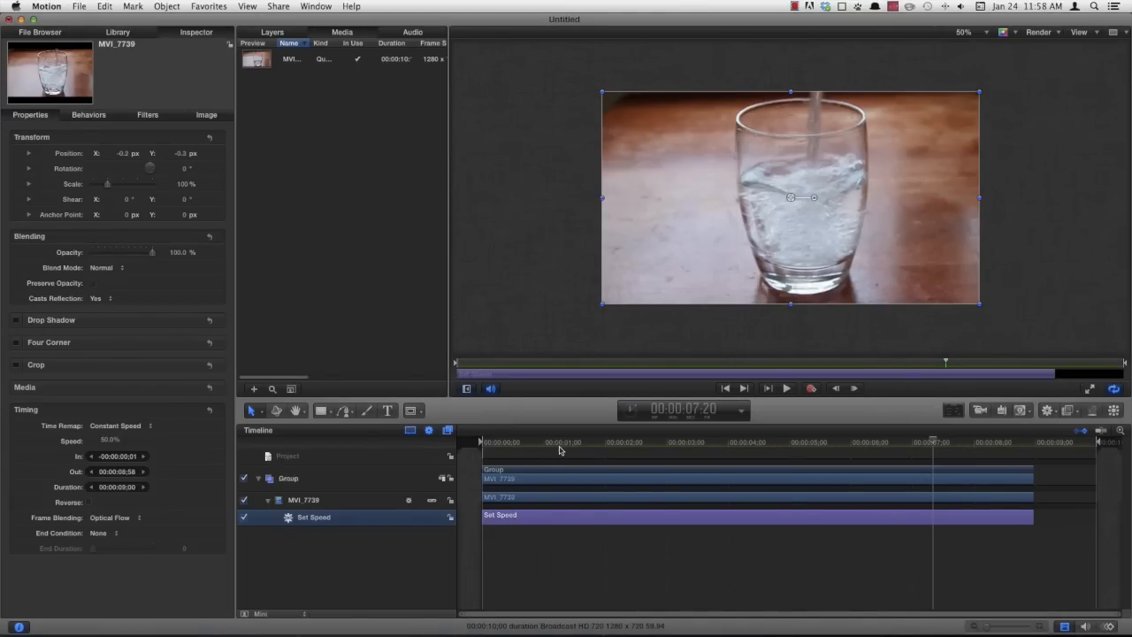
Play the RAM-previewed slow-motion clip from the start until the glass fills with water
{"action": "left_click", "coordinate": [725, 389]}
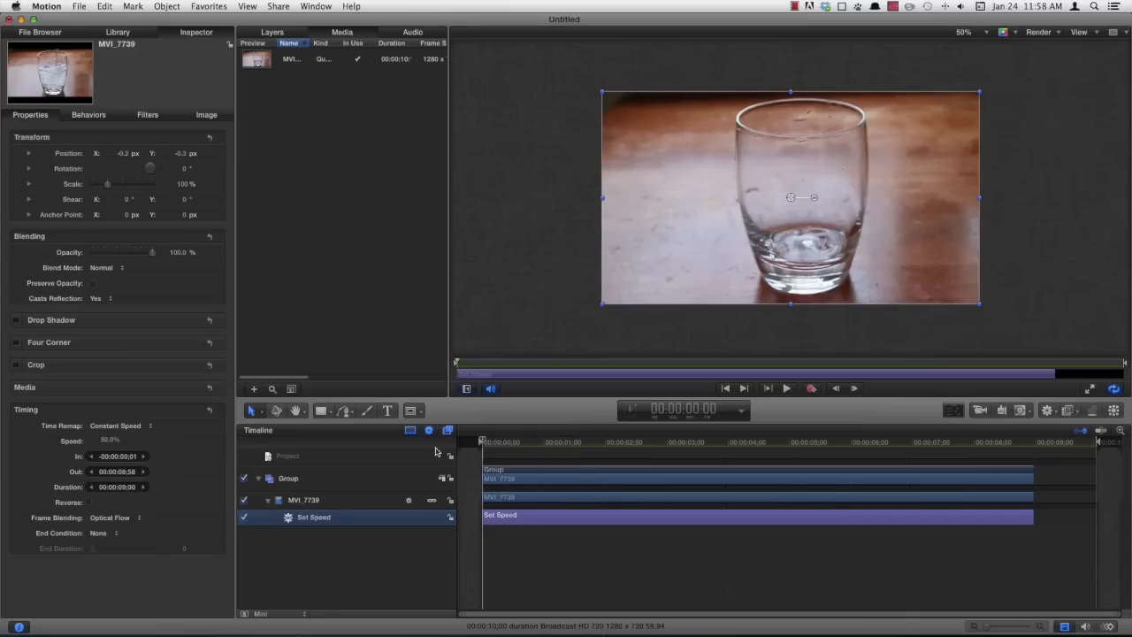
{"action": "left_click", "coordinate": [785, 387]}
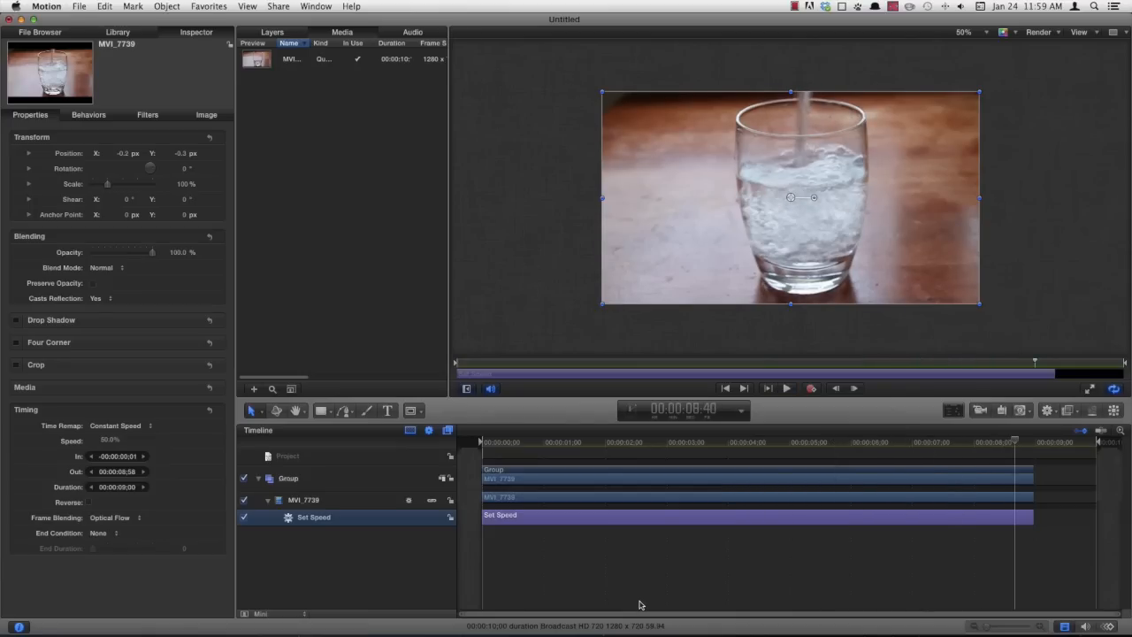
{"action": "mouse_move", "coordinate": [607, 591]}
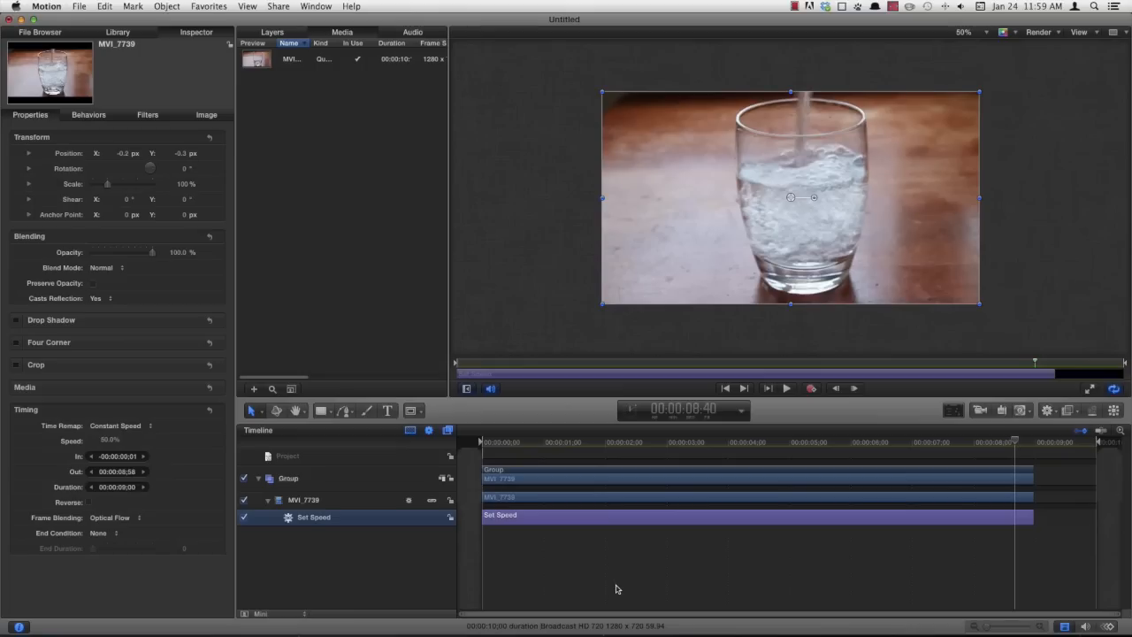
{"action": "mouse_move", "coordinate": [619, 556]}
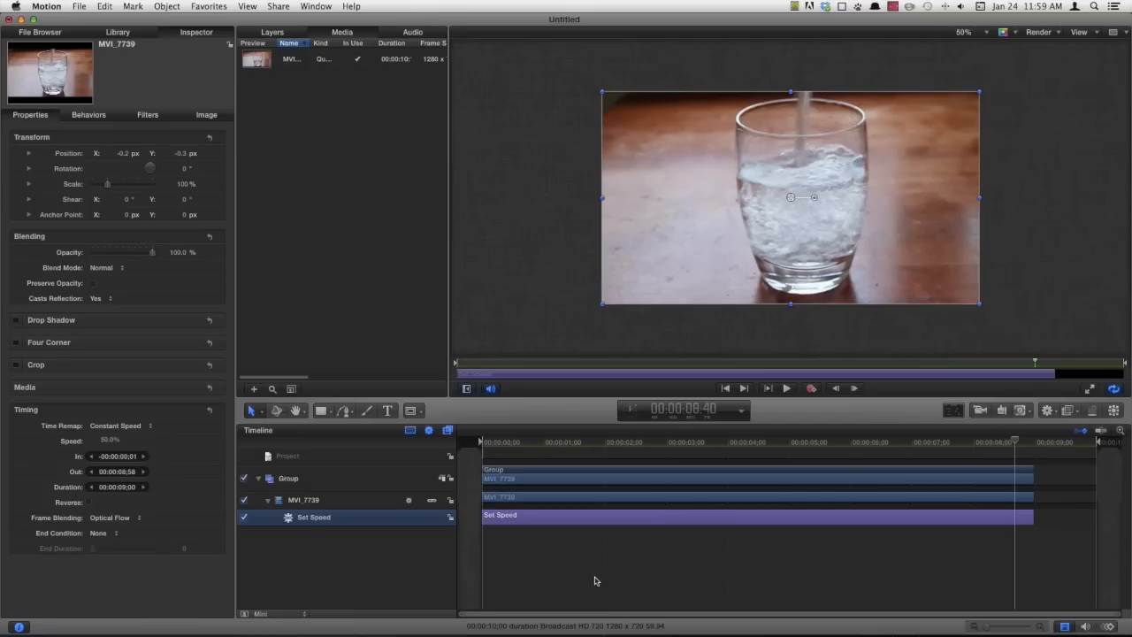
{"action": "mouse_move", "coordinate": [573, 580]}
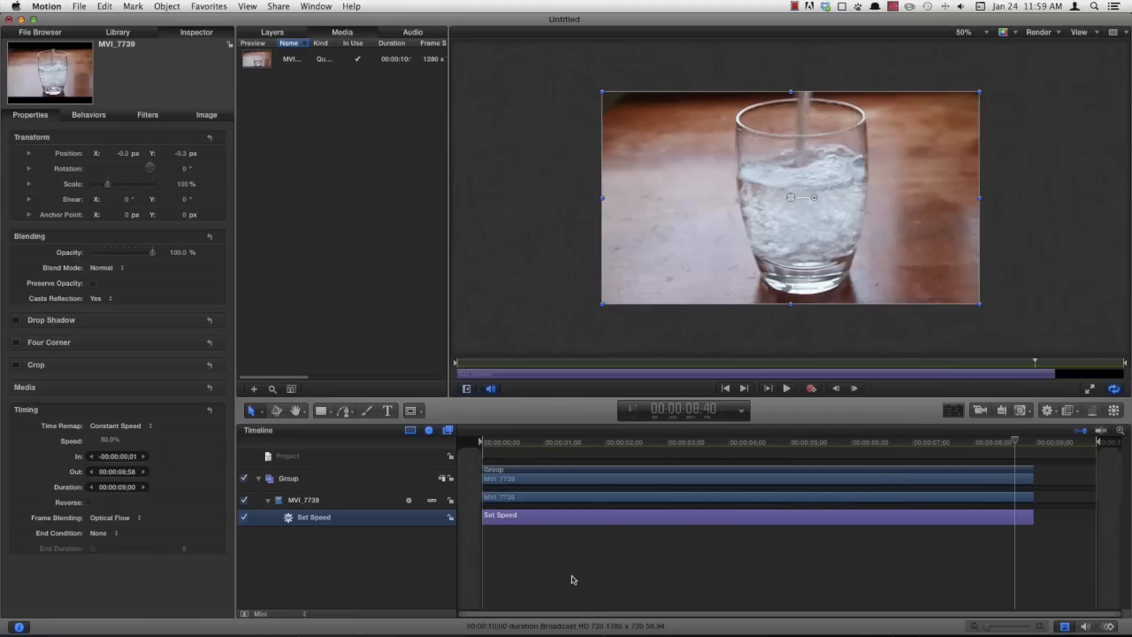